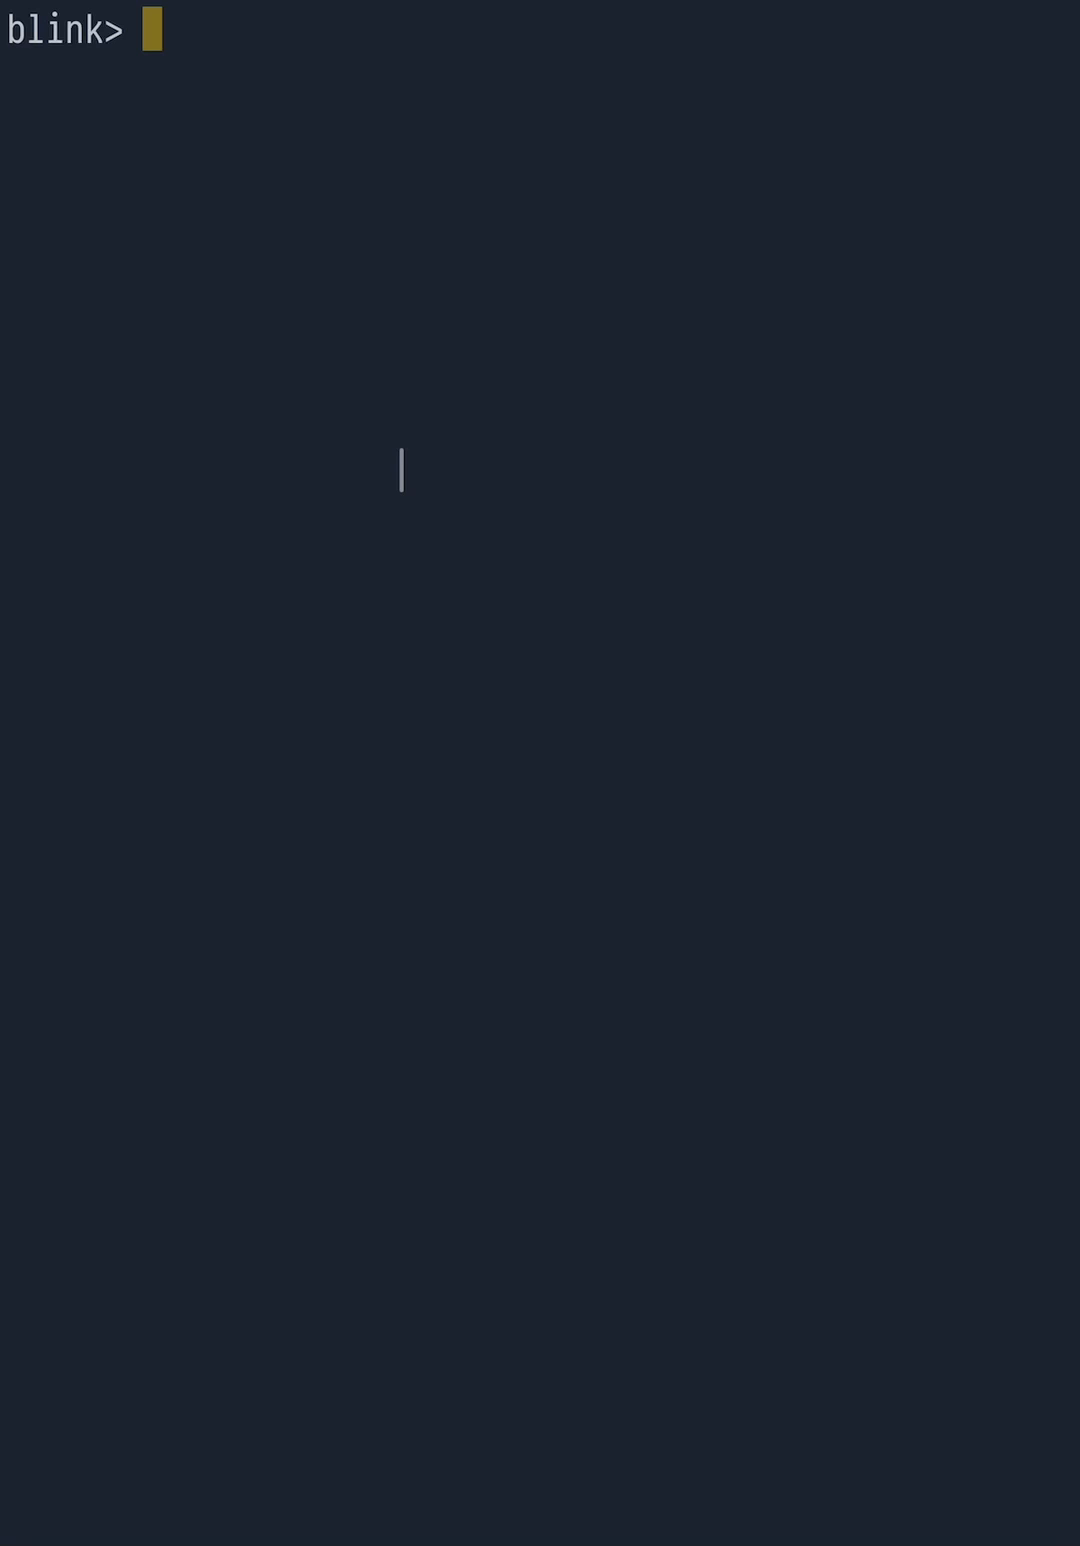
pyautogui.write('ssh root@192.34.61.233')
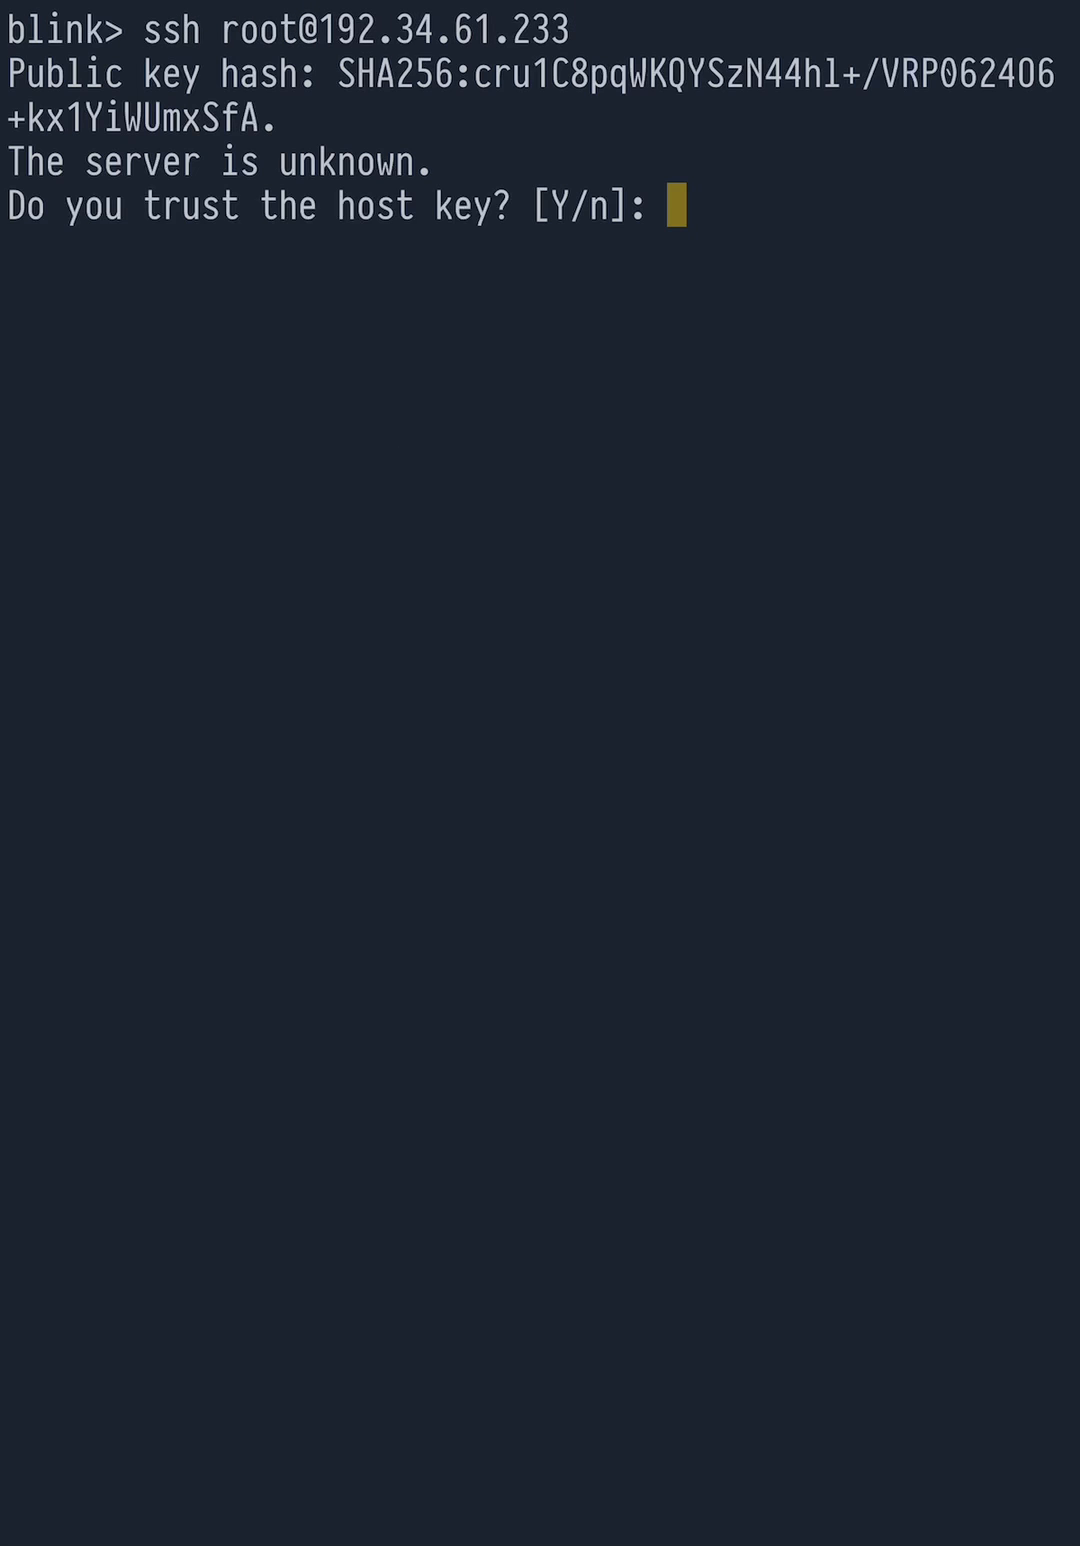
pyautogui.write('Y')
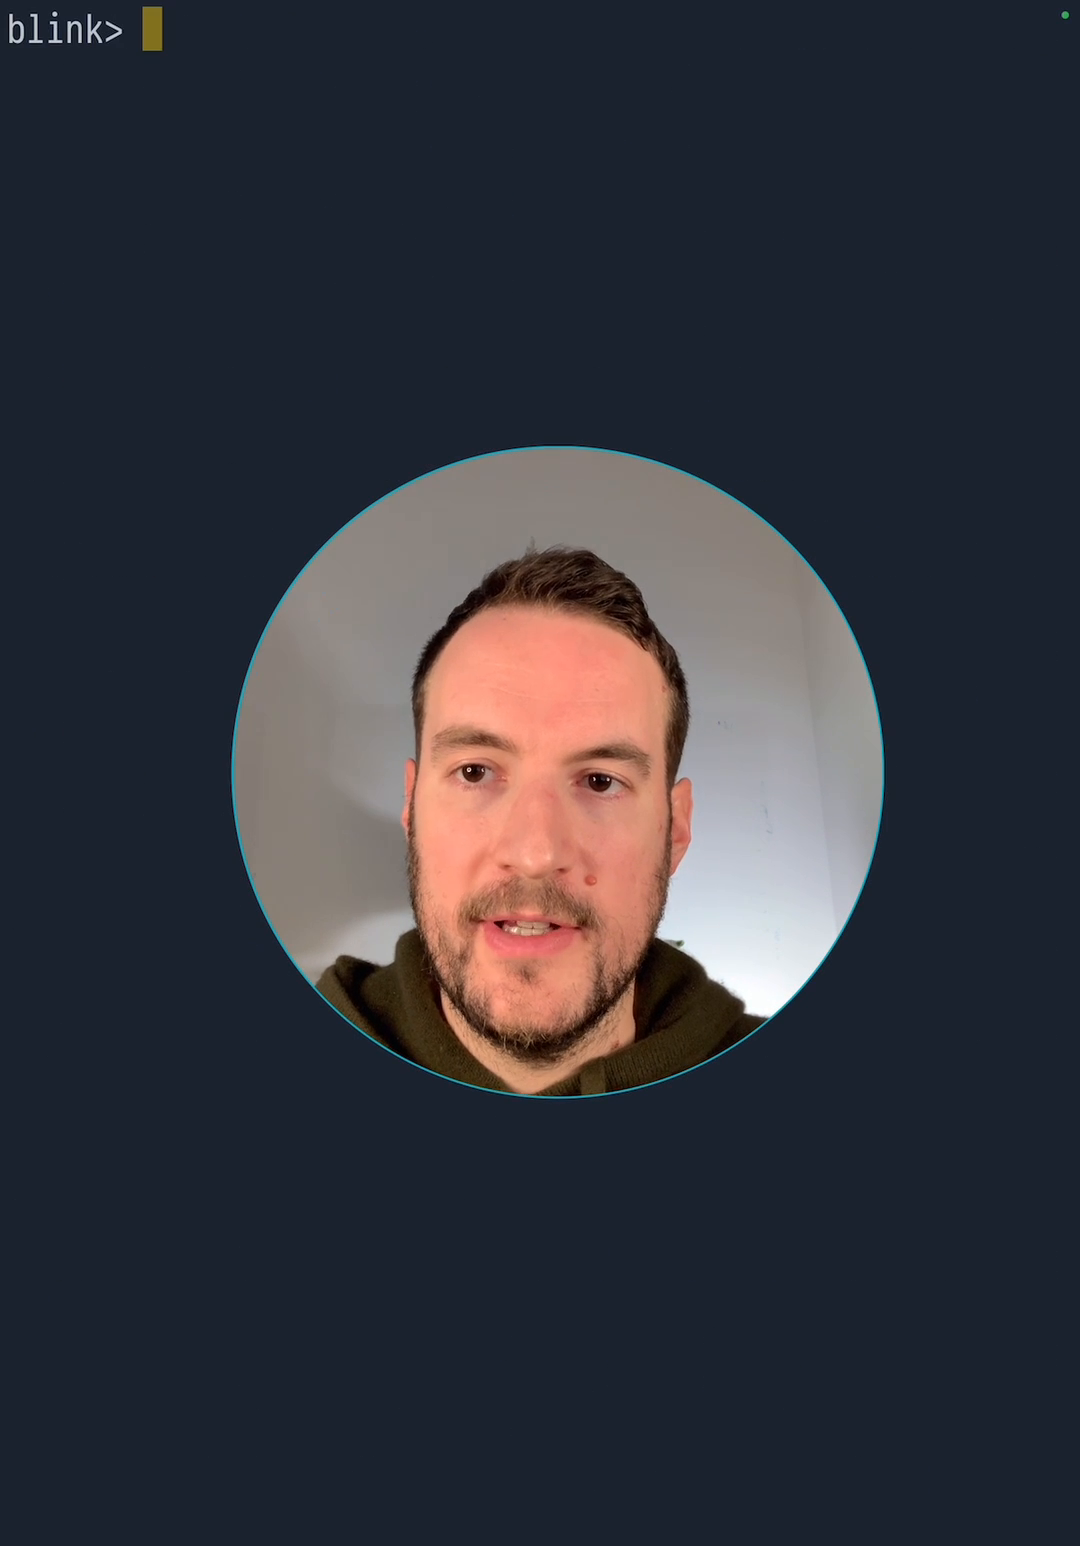
# Run config, view Keys & Certificates, then open the empty Hosts list
pyautogui.write('config')
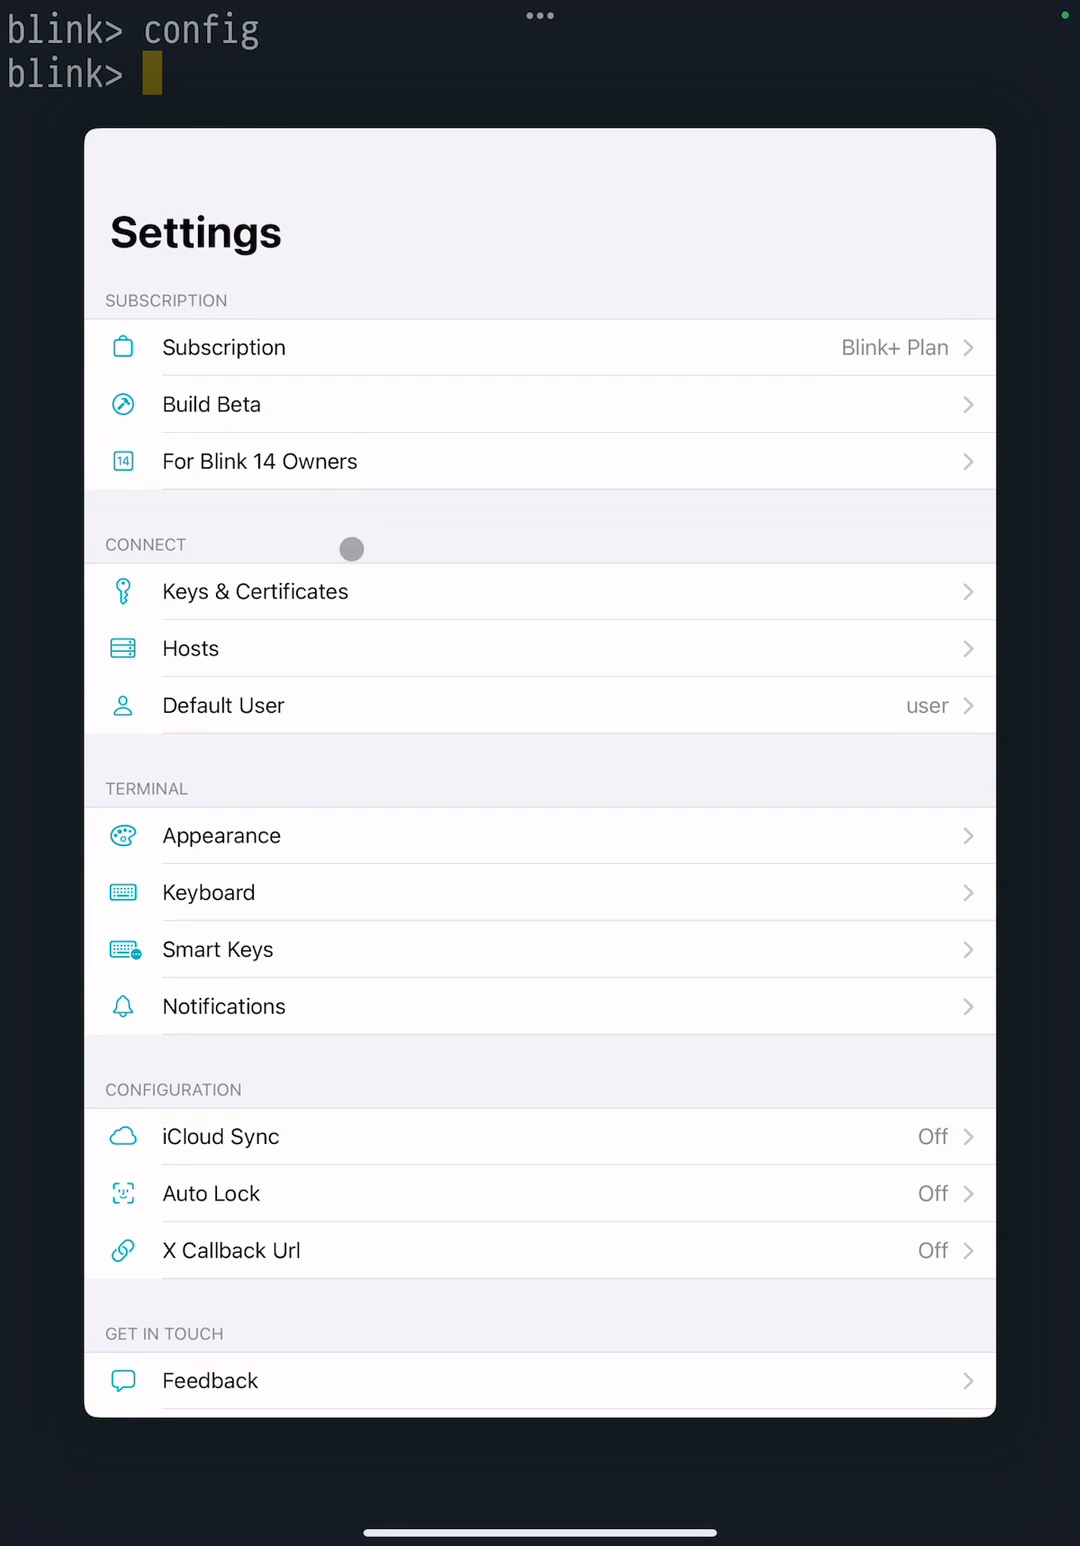
pyautogui.click(255, 591)
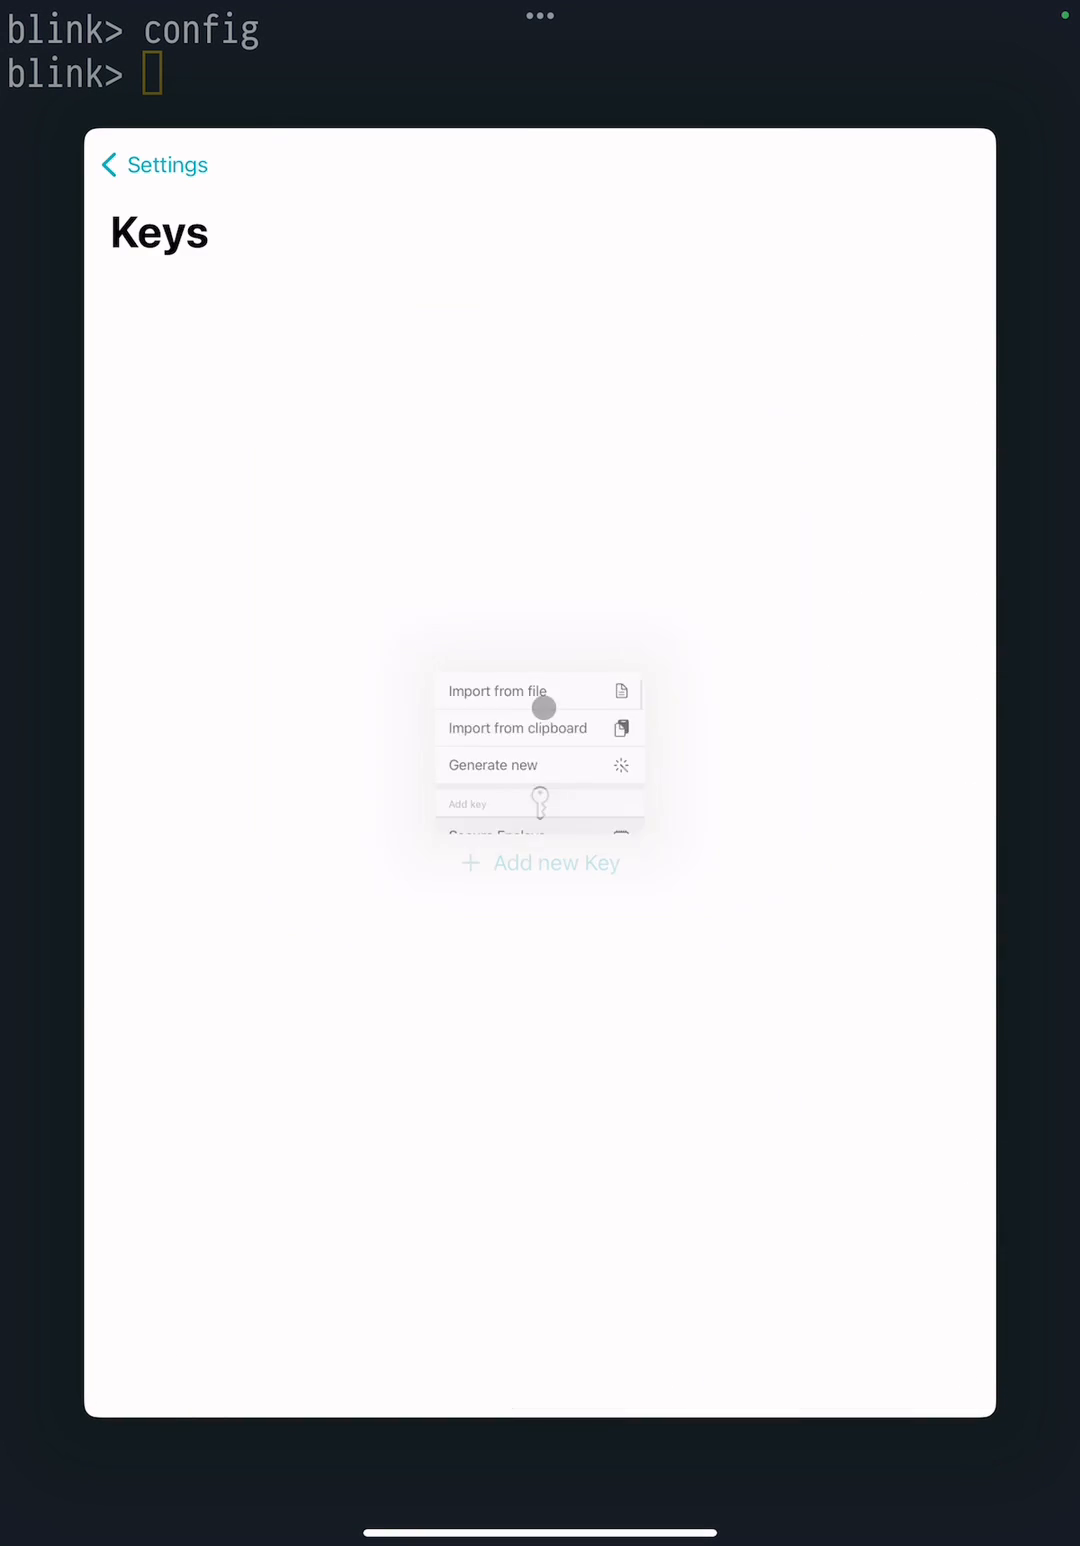
pyautogui.click(492, 765)
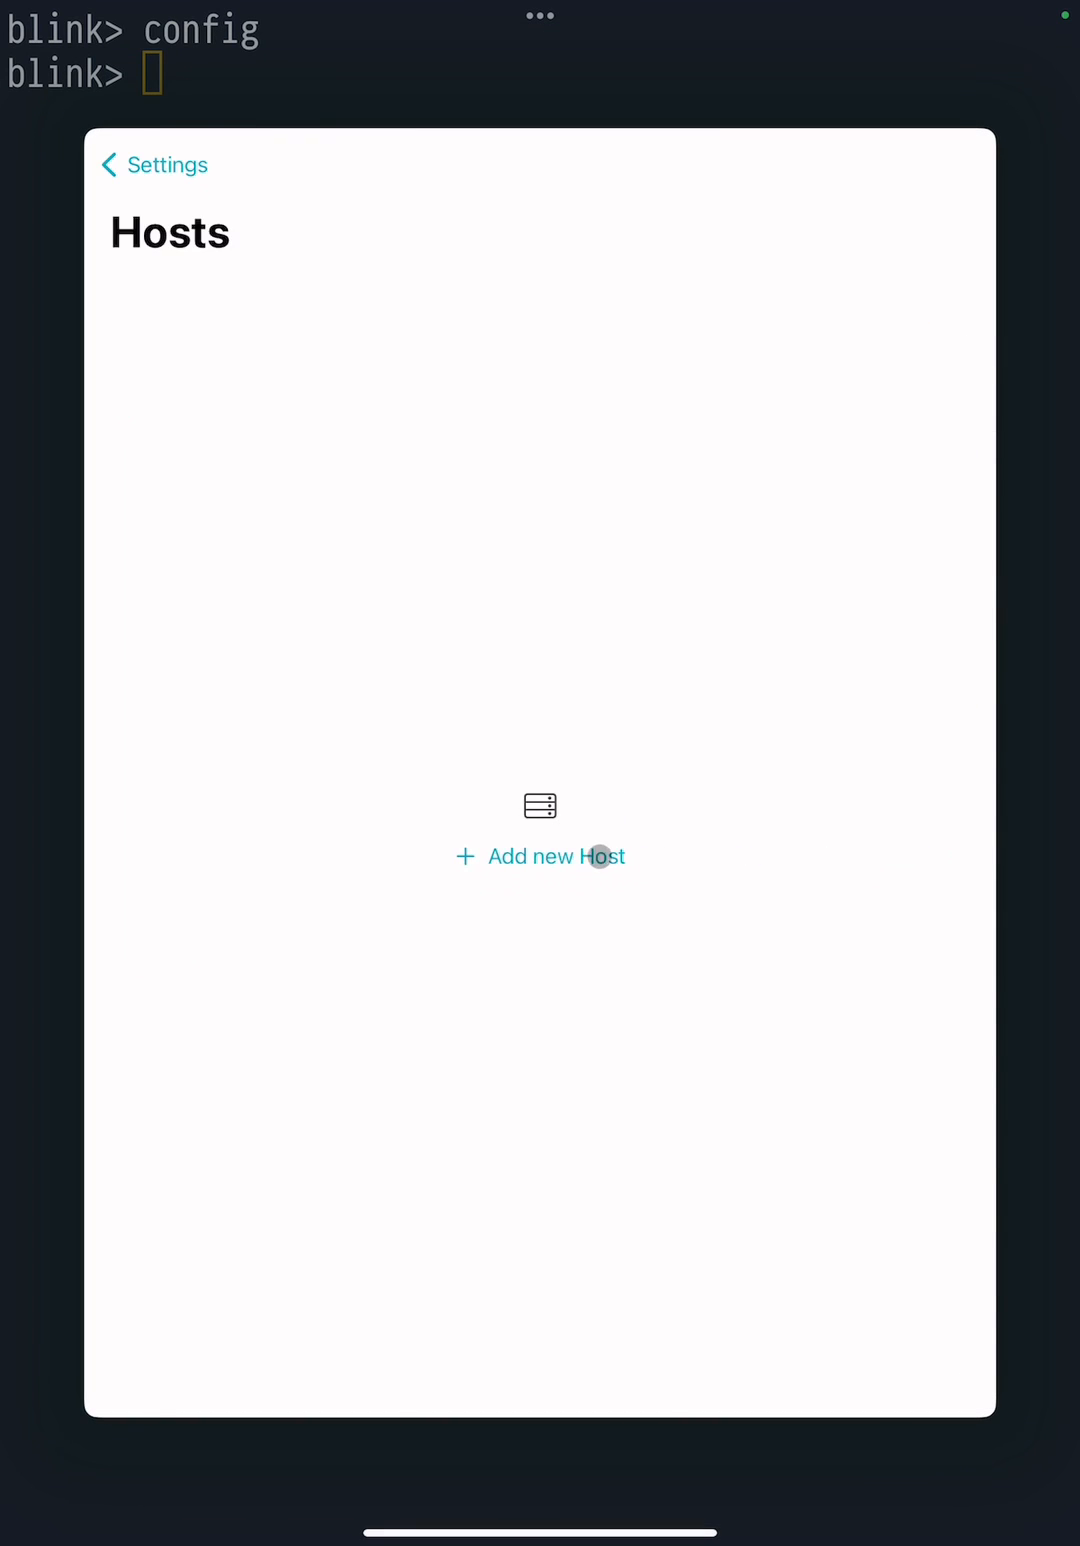
# Add host 'do' with HostName 192.34.61.233 and User root, then save
pyautogui.click(539, 856)
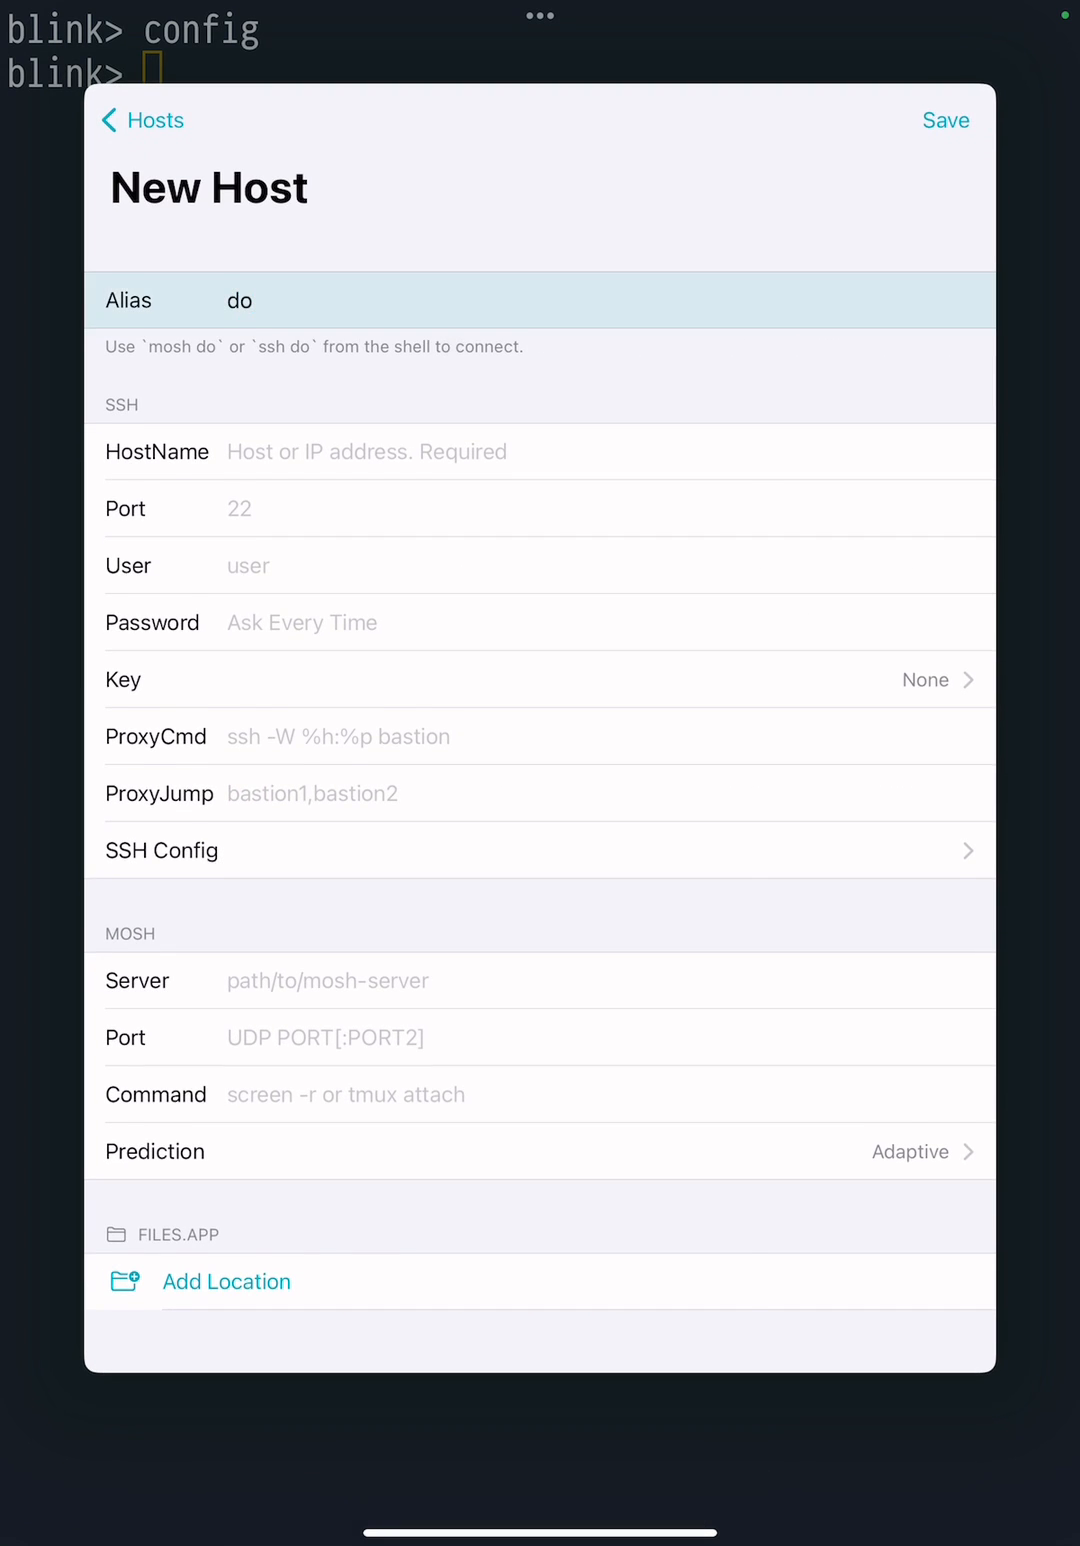
pyautogui.write('192.34.61.233')
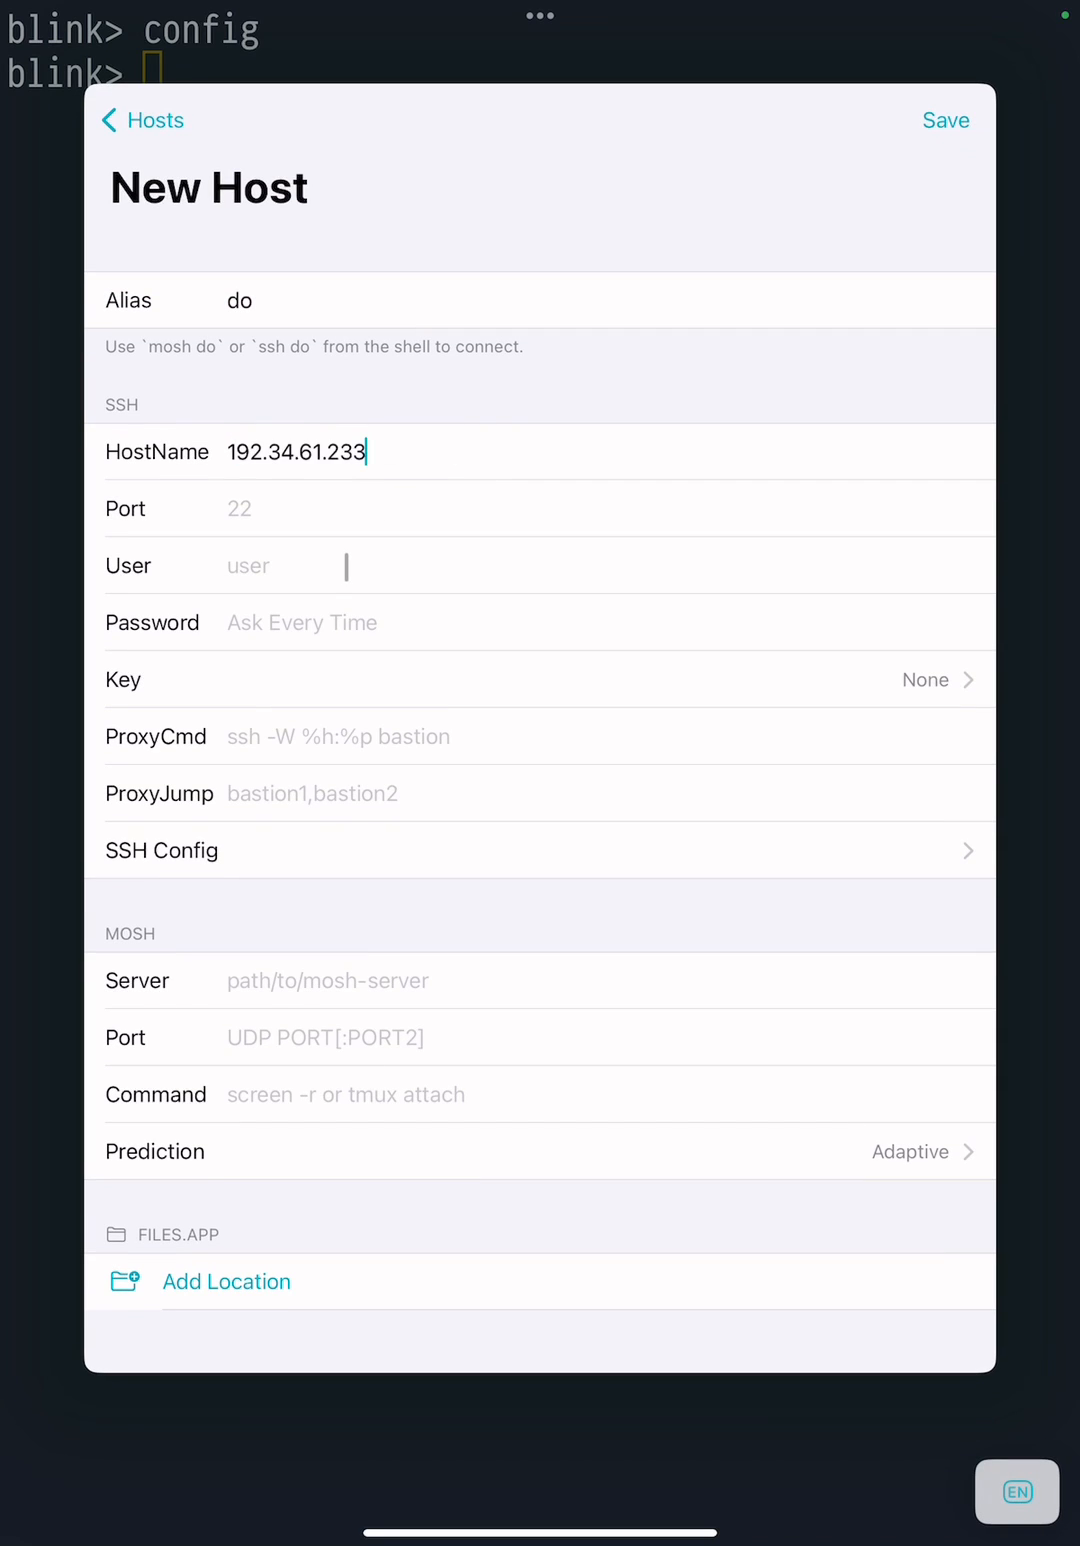
pyautogui.write('root')
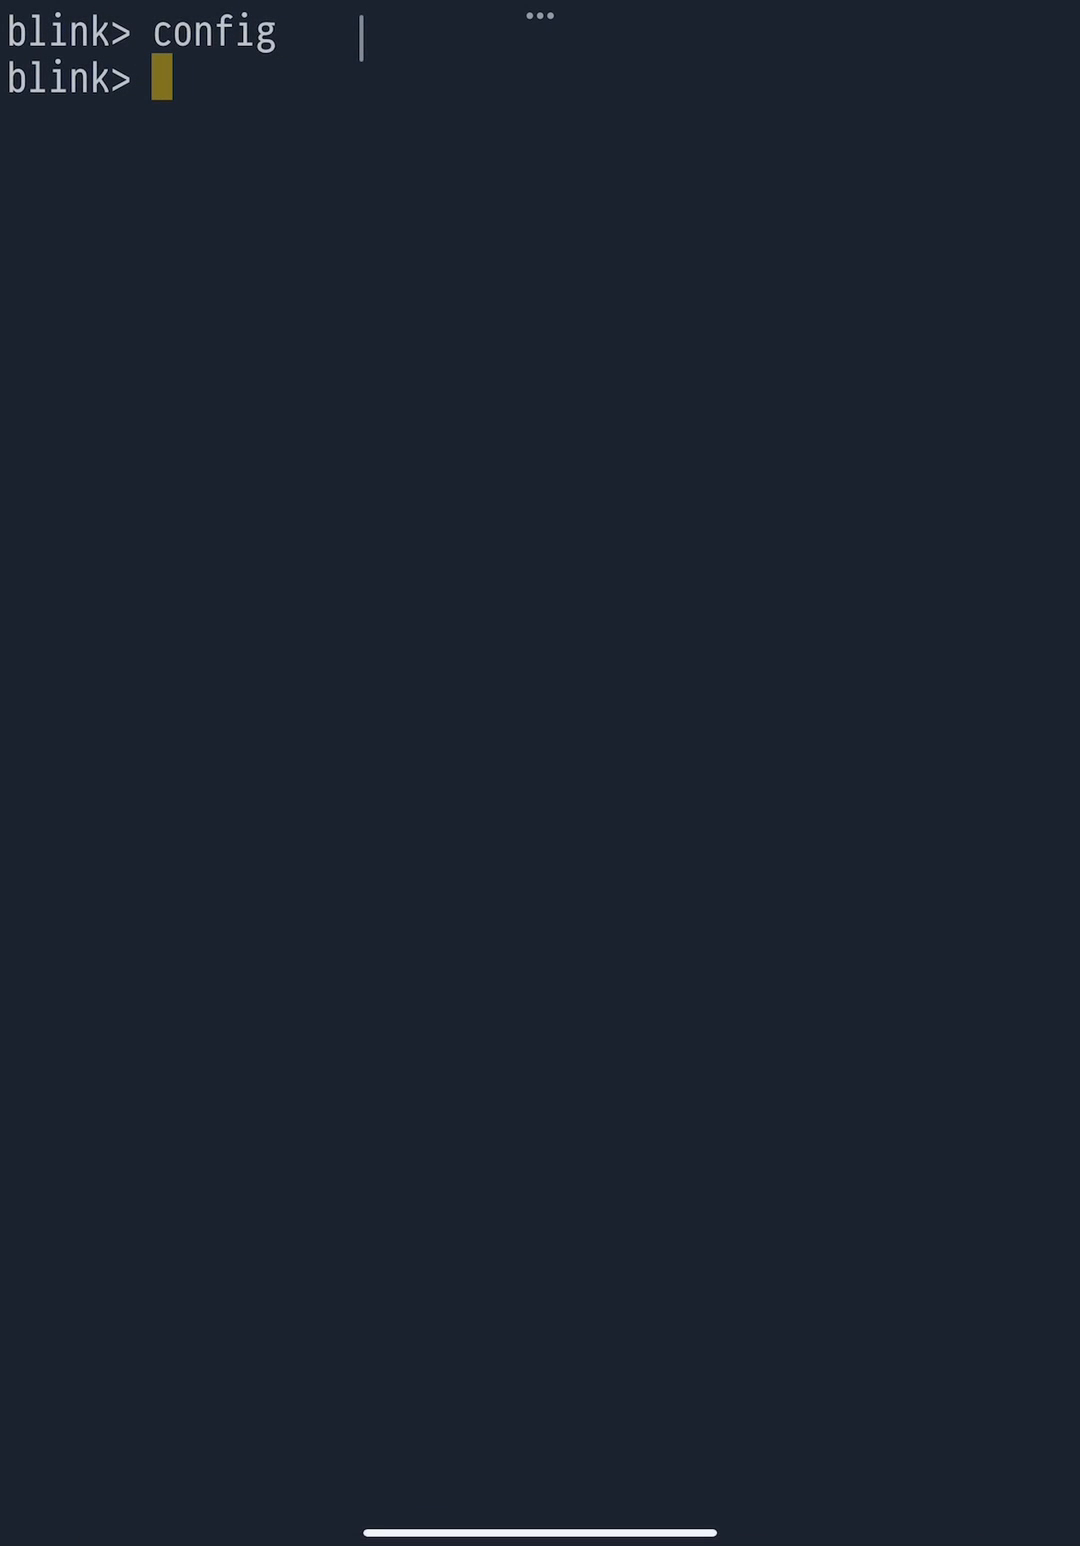
# Run ssh-copy-id with the id_ecdsa key against the server
pyautogui.write('ssh-copy-id')
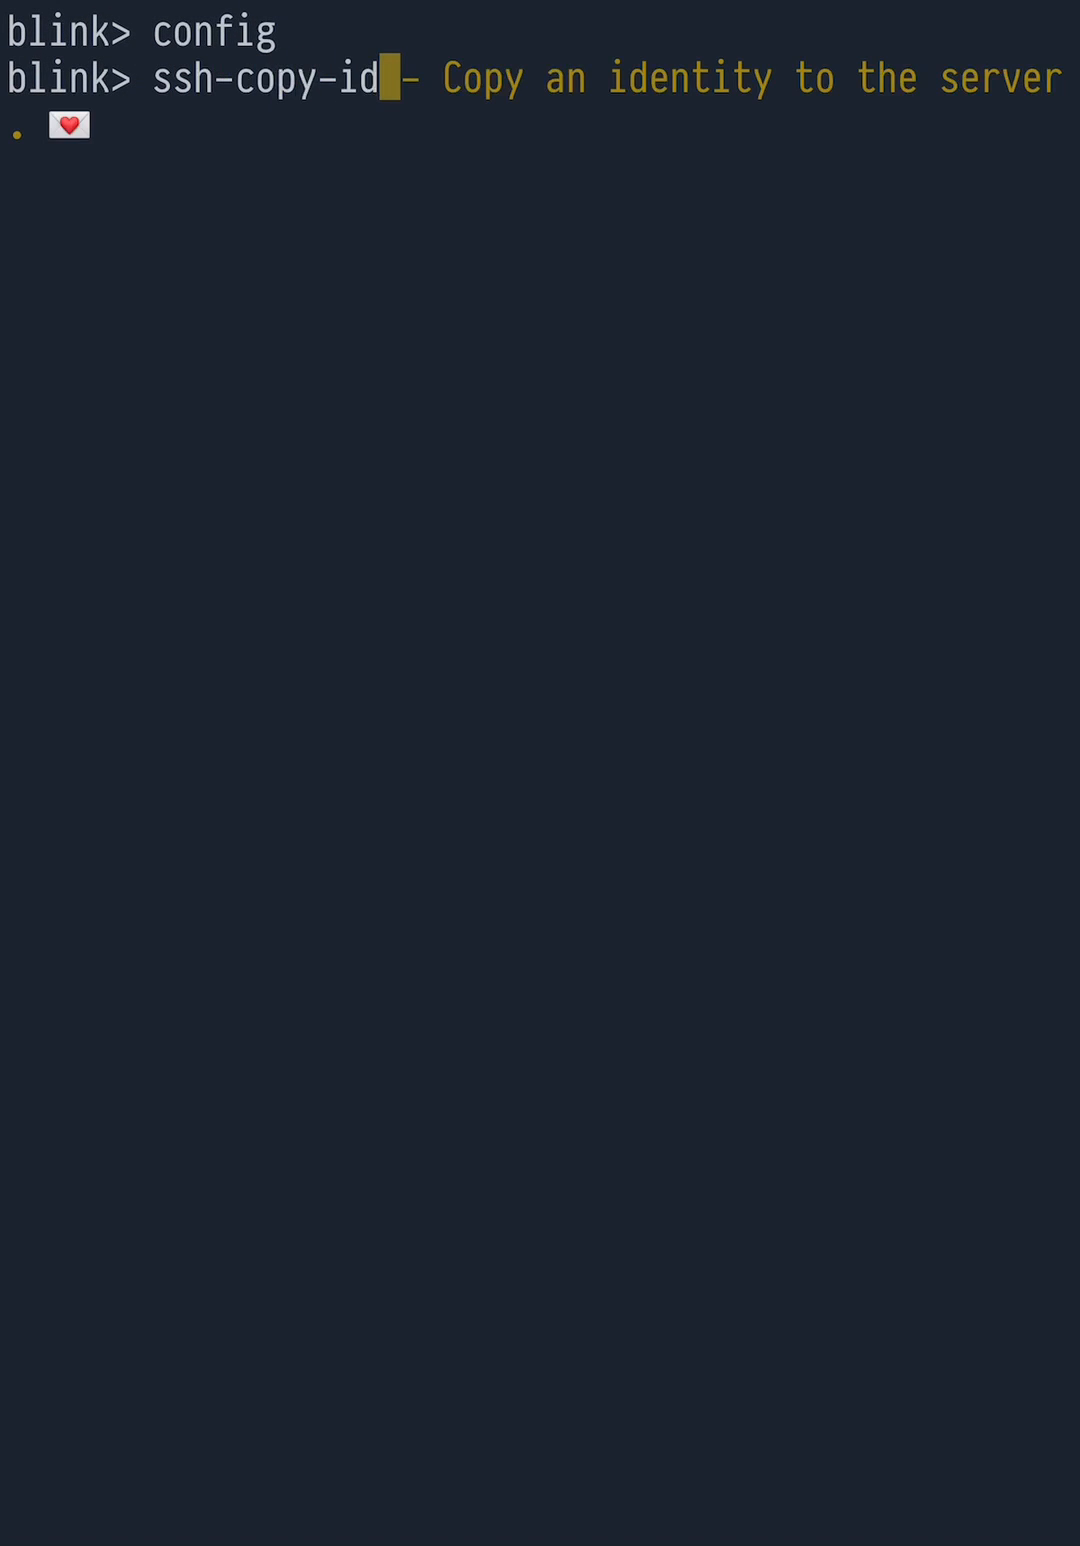
pyautogui.write('id_ecdsa')
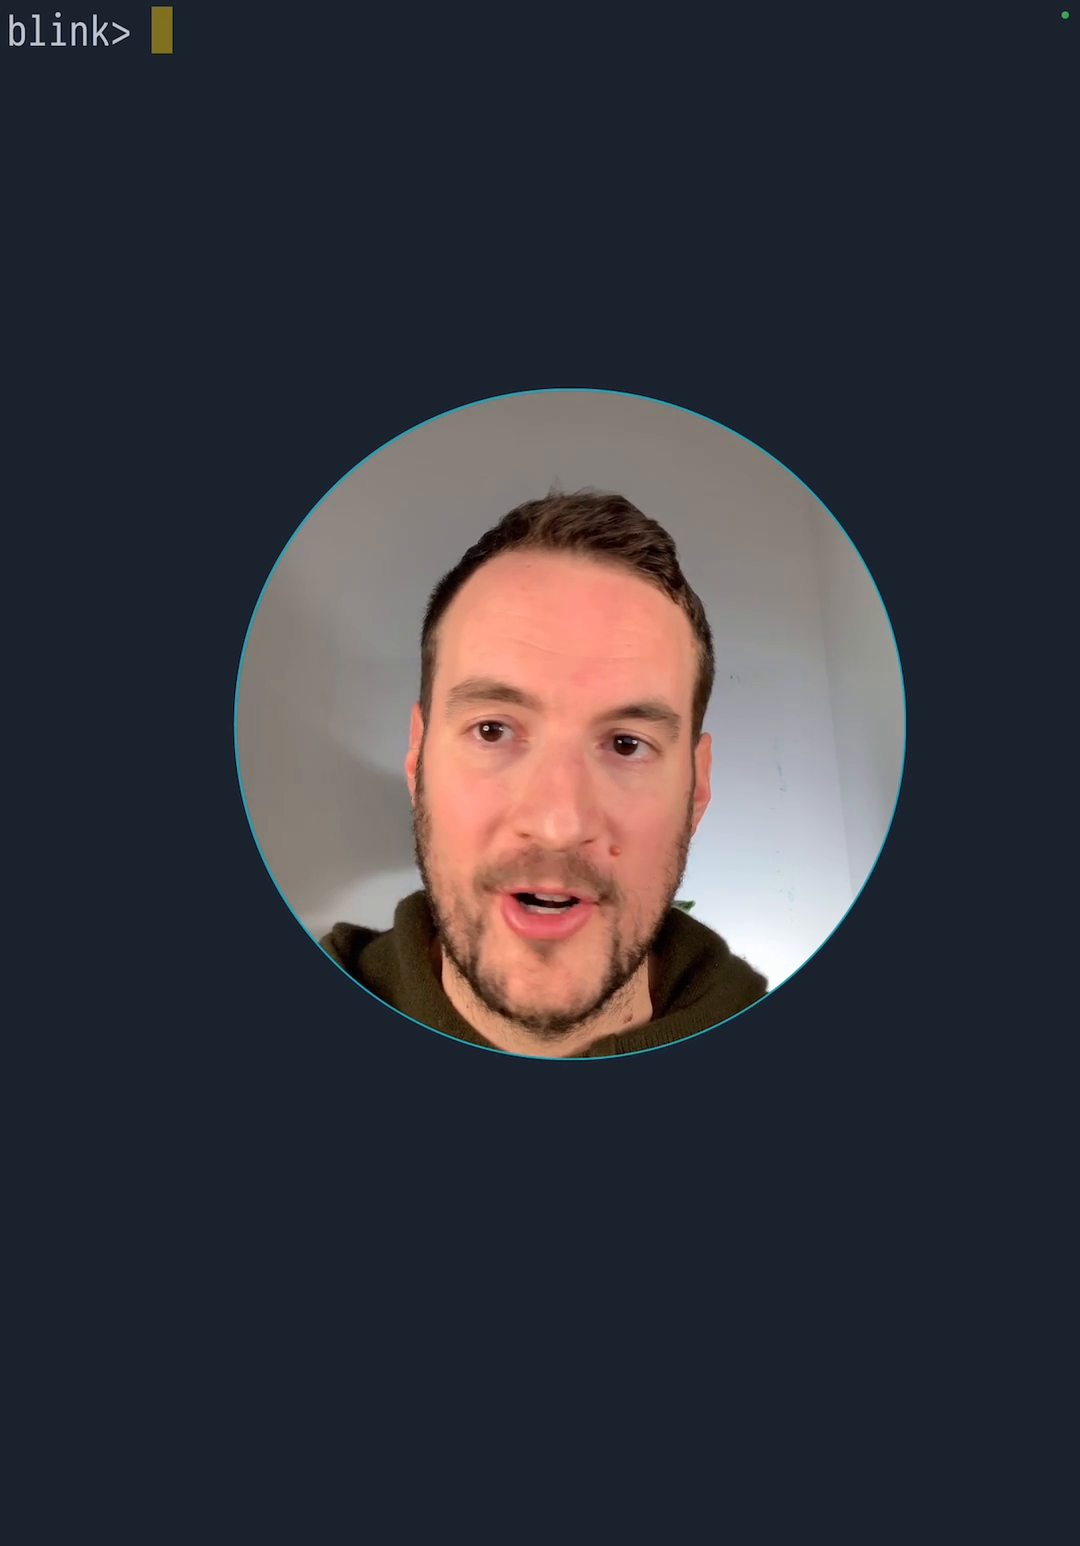
# Try mosh do, then connect with ssh do to the Ubuntu server
pyautogui.write('ssh do')
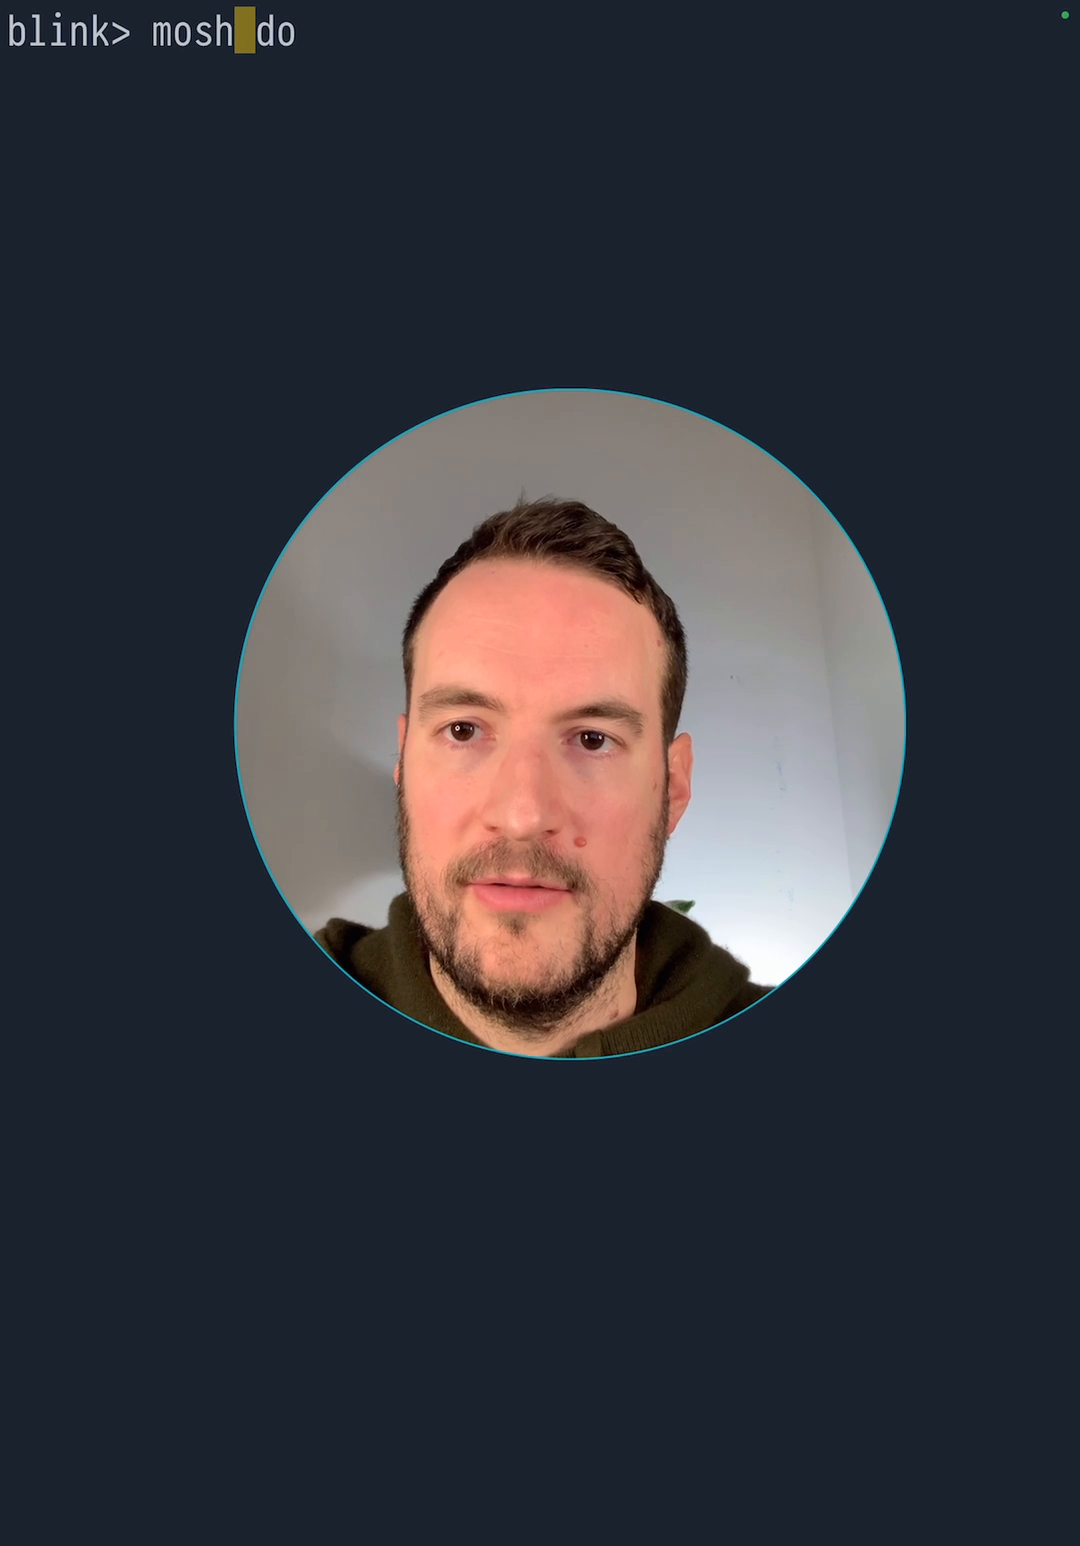
pyautogui.press('Return')
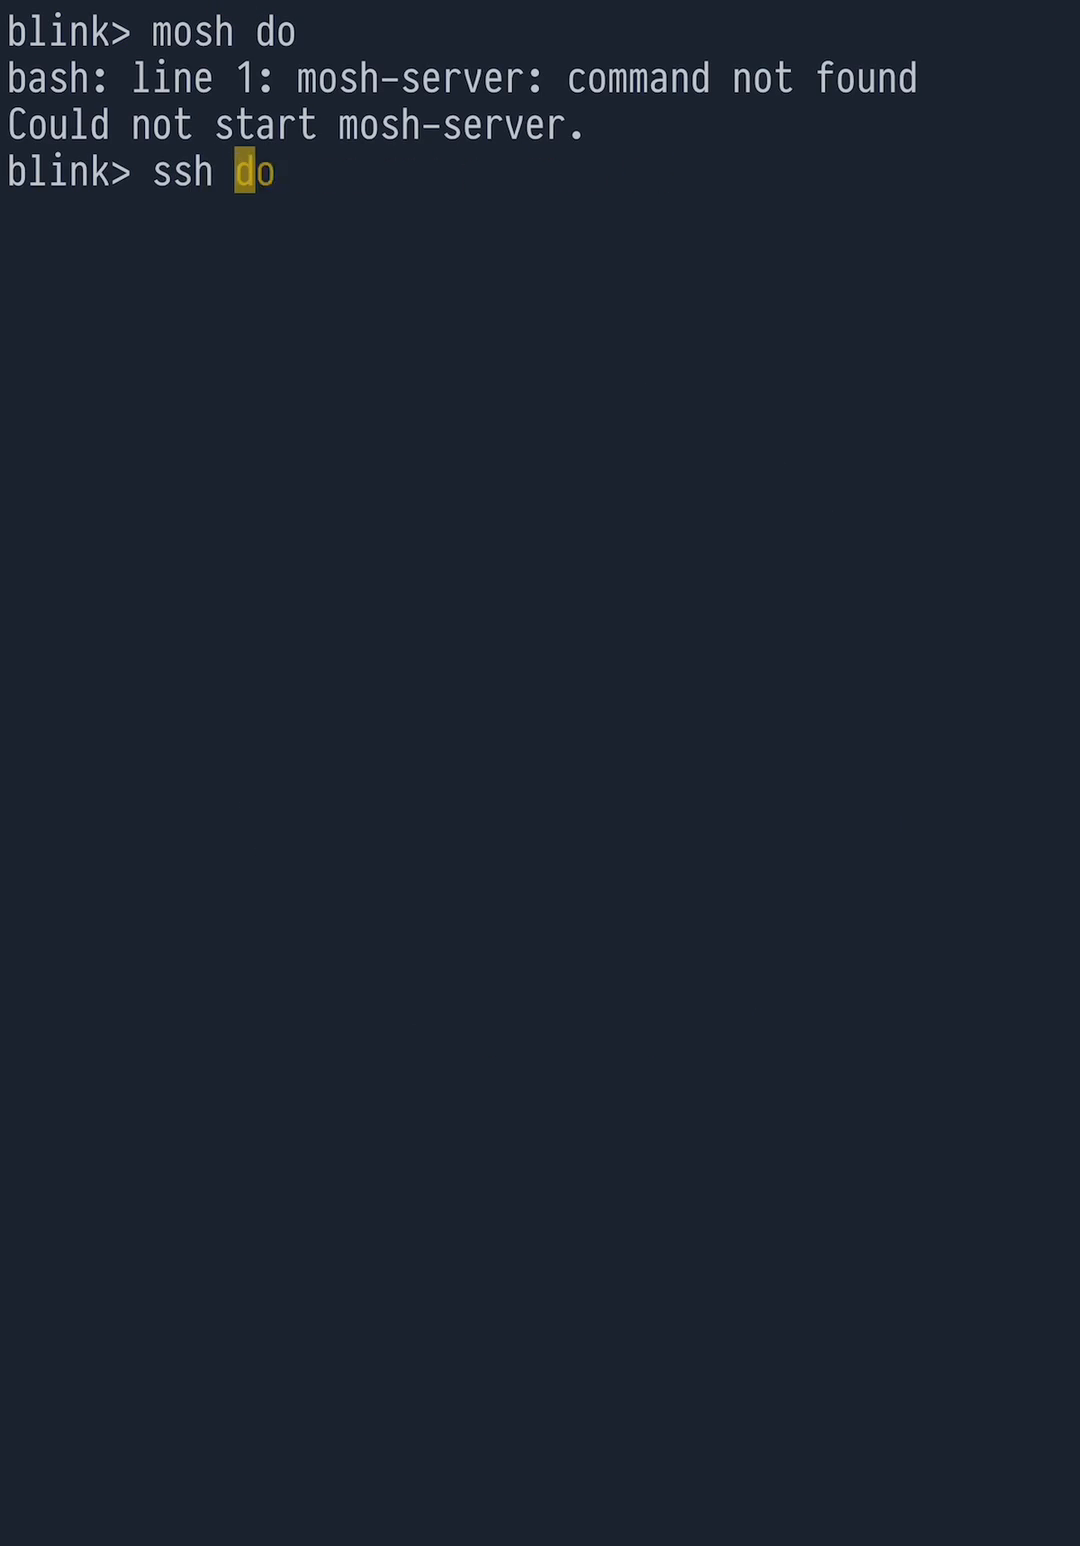
pyautogui.press('Return')
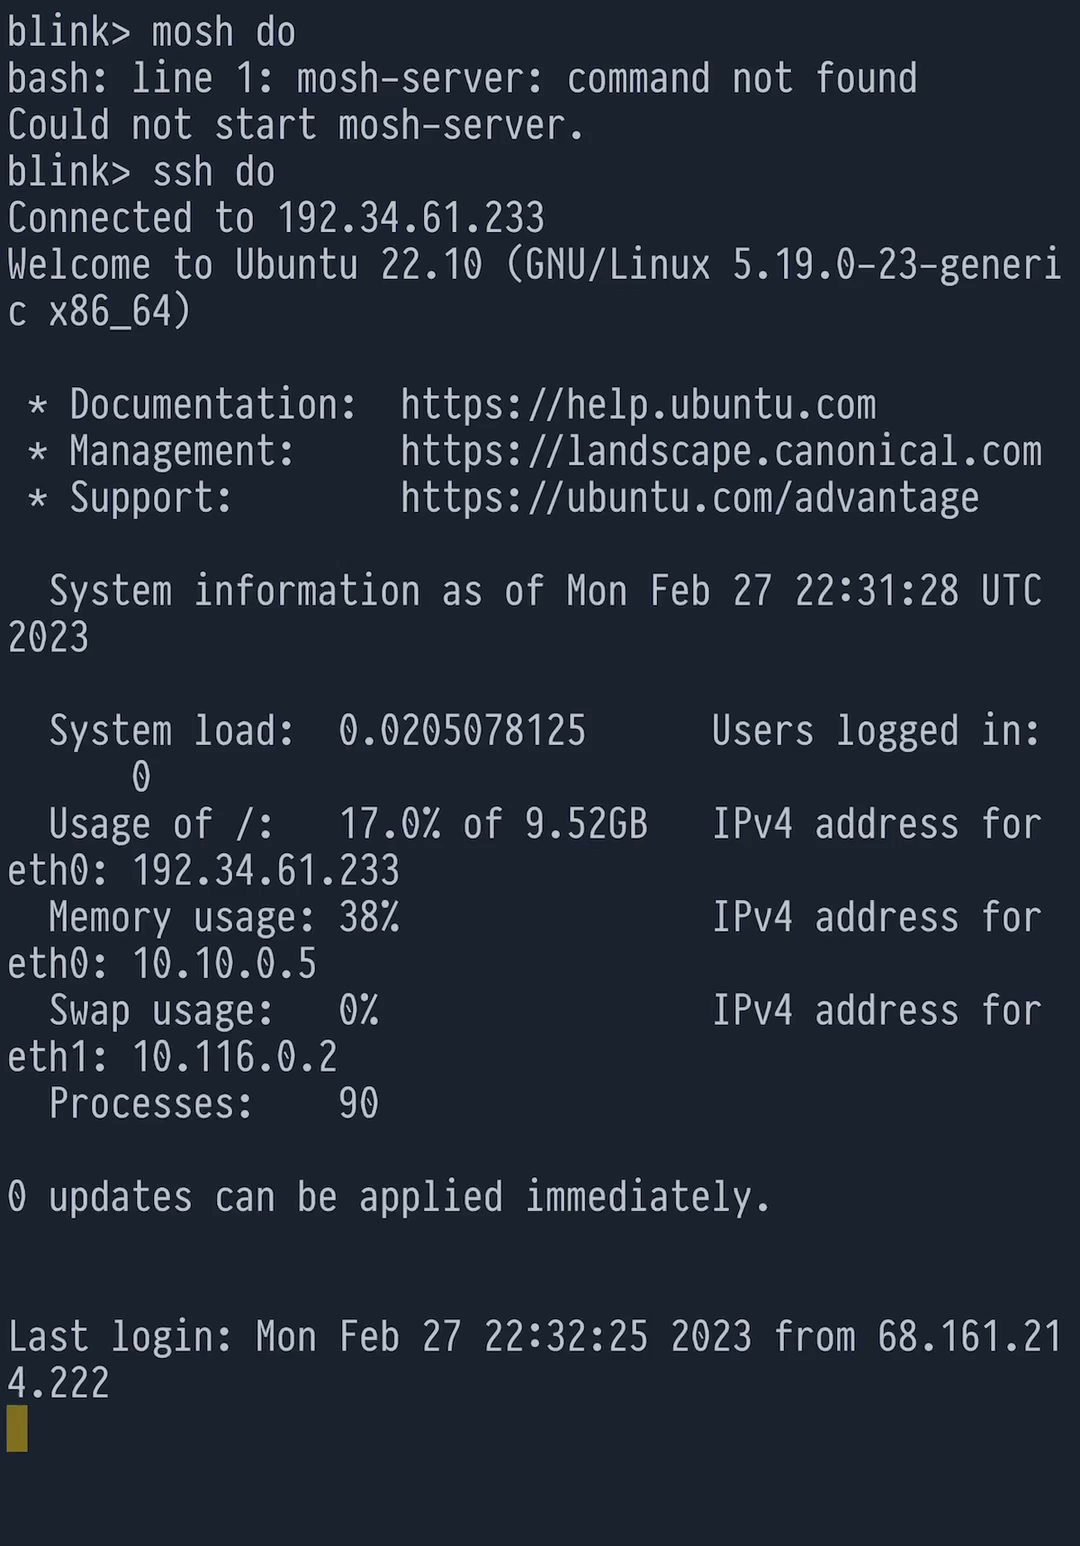
# Install mosh via apt-get, reconnect with mosh do, and echo "Hello world!"
pyautogui.write('apt-get update && apt-get insta')
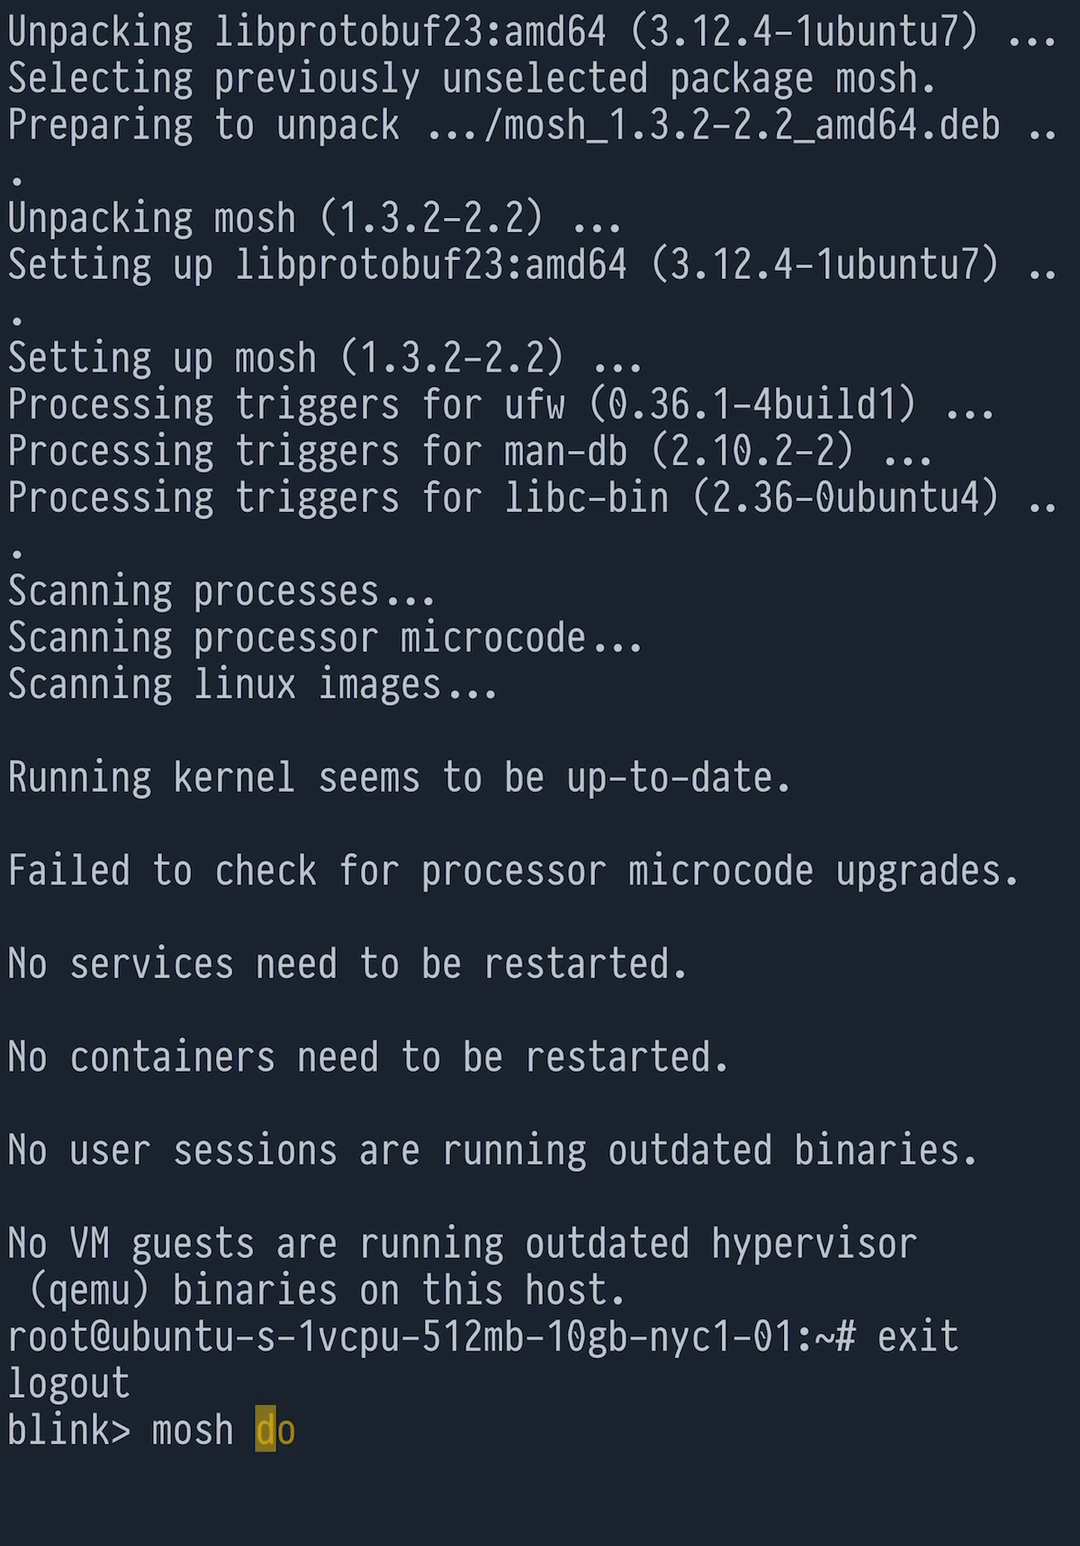
pyautogui.press('Return')
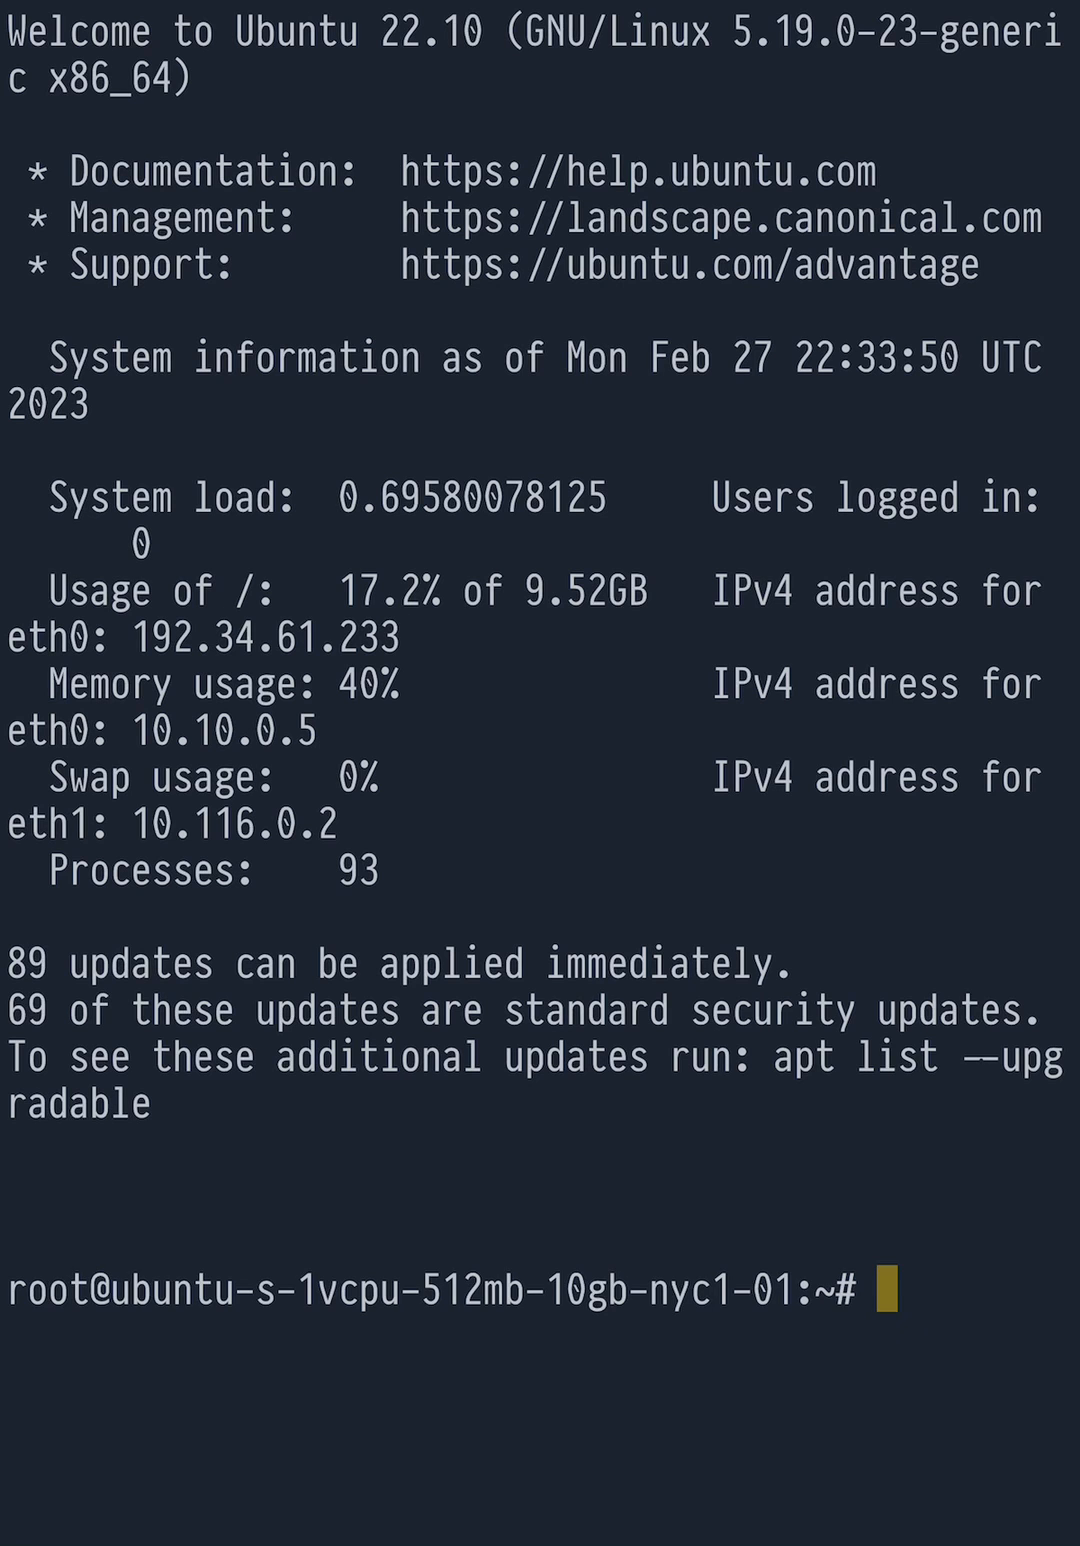
pyautogui.write('echo "Hello world!"')
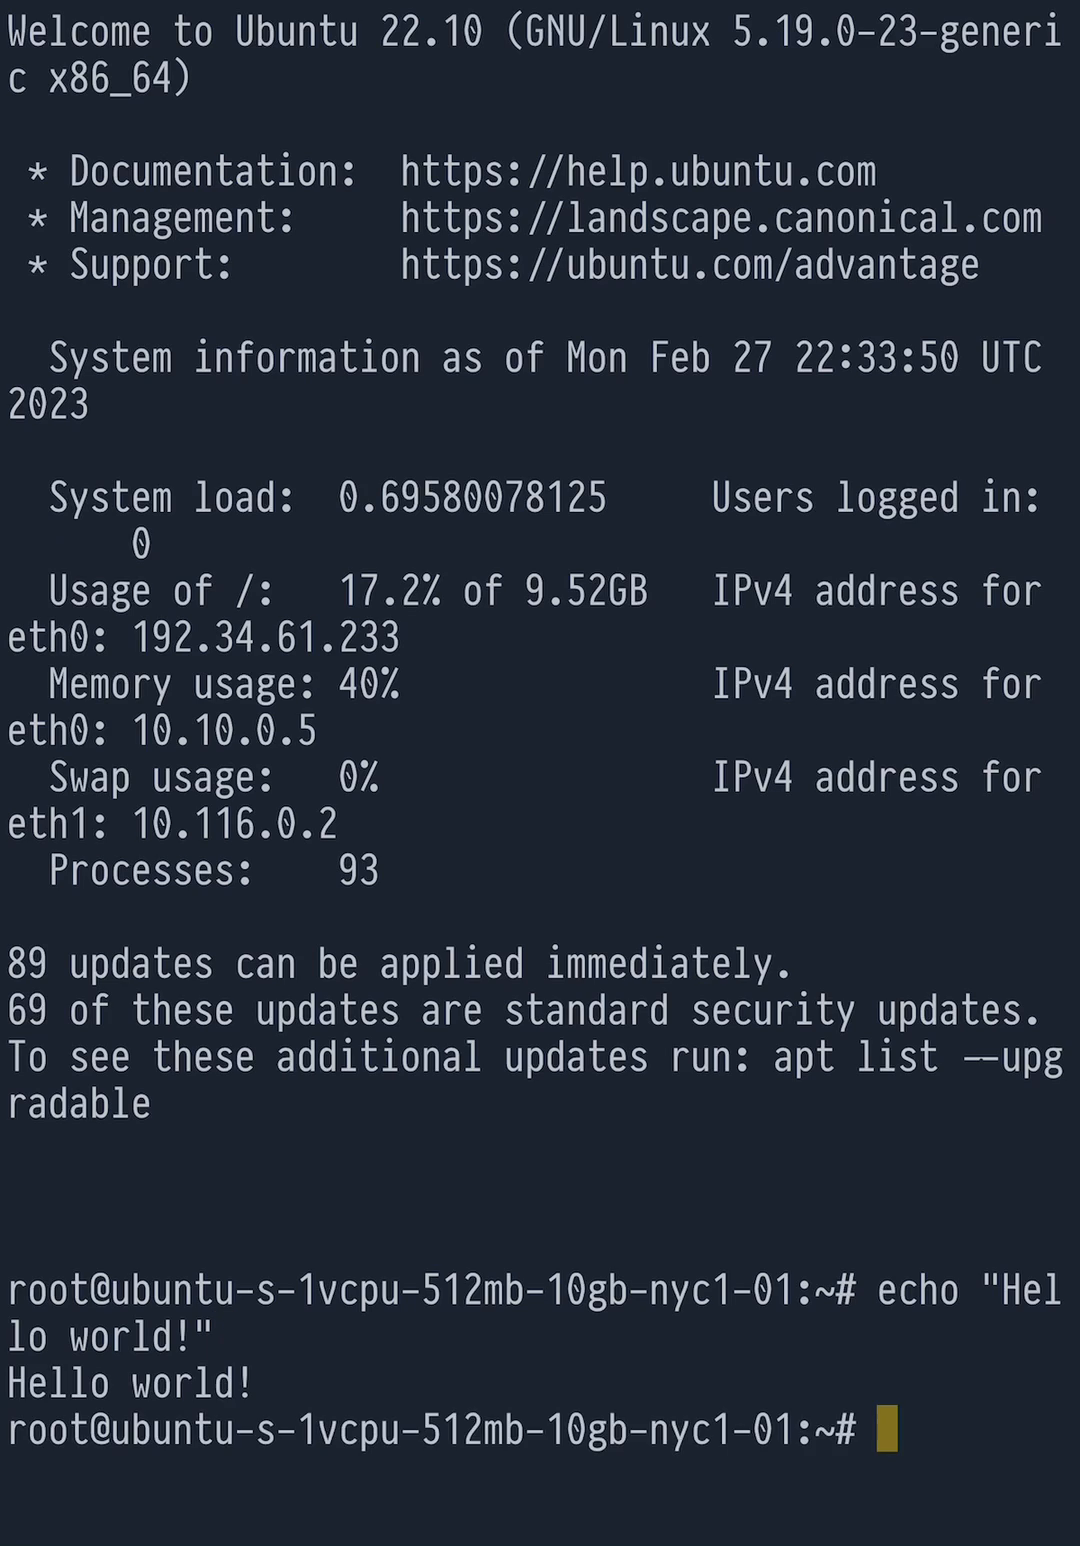